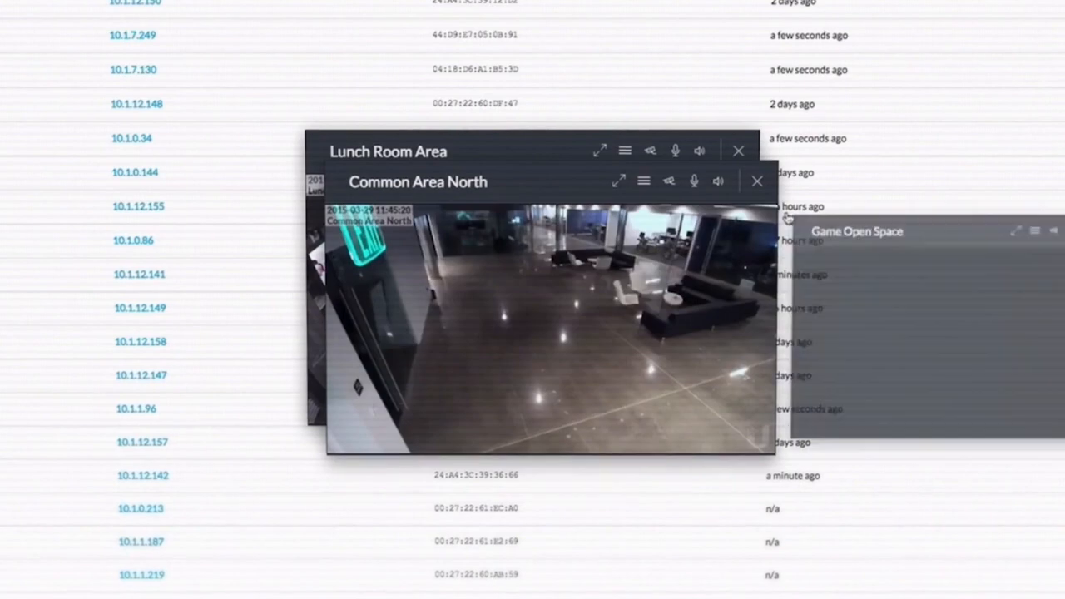
# - Go to the video.ubnt address and sign in to the Ubiquiti cloud portal
pyautogui.click(757, 180)
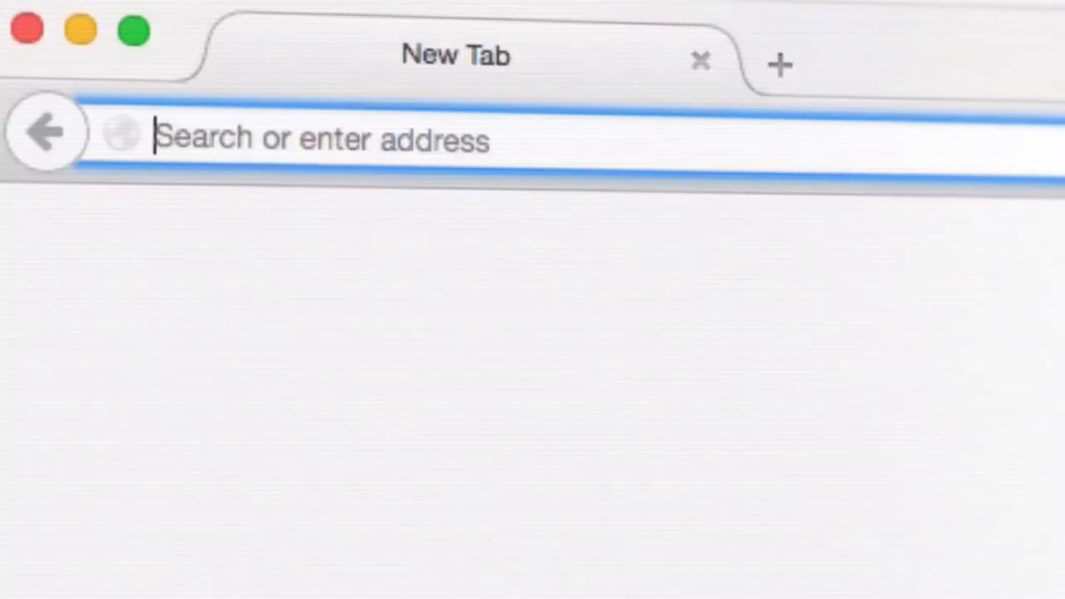
pyautogui.write('video.ubnt')
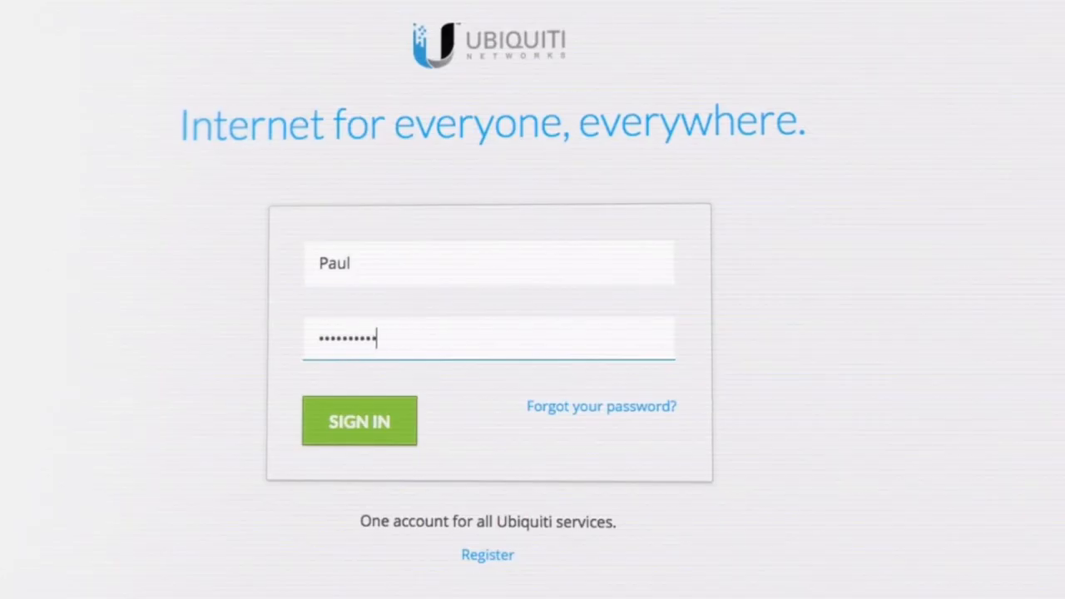
pyautogui.click(359, 420)
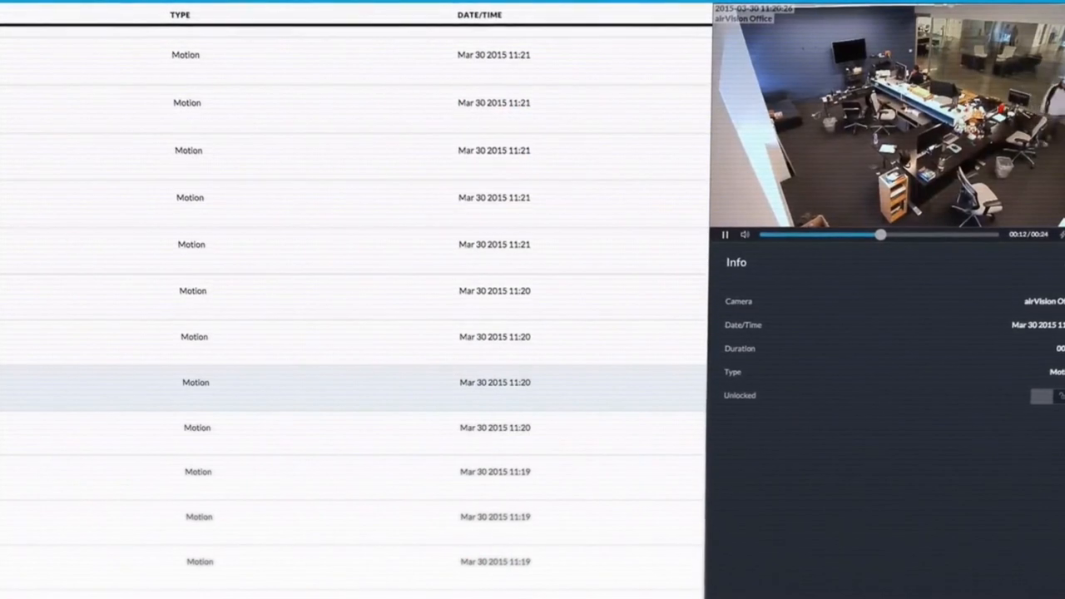